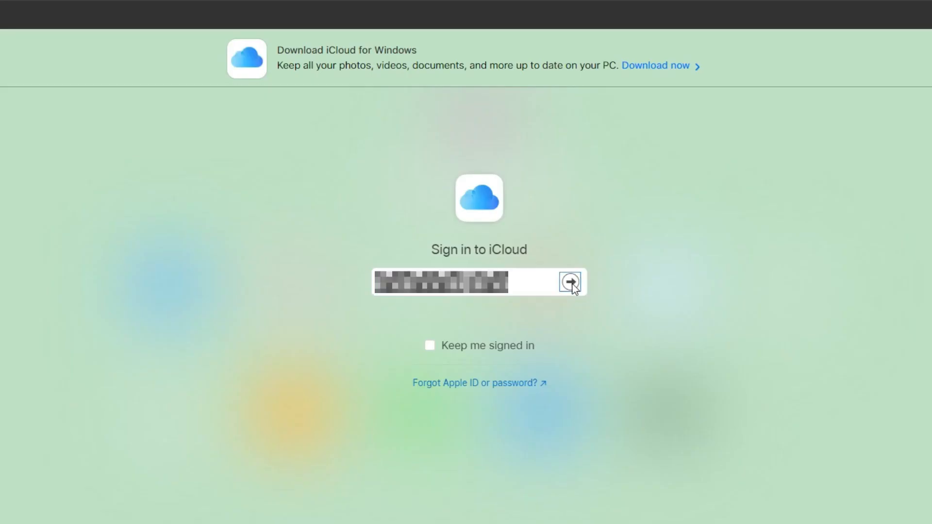
Sign in with the Apple ID and password to reach the iCloud home page
click(570, 281)
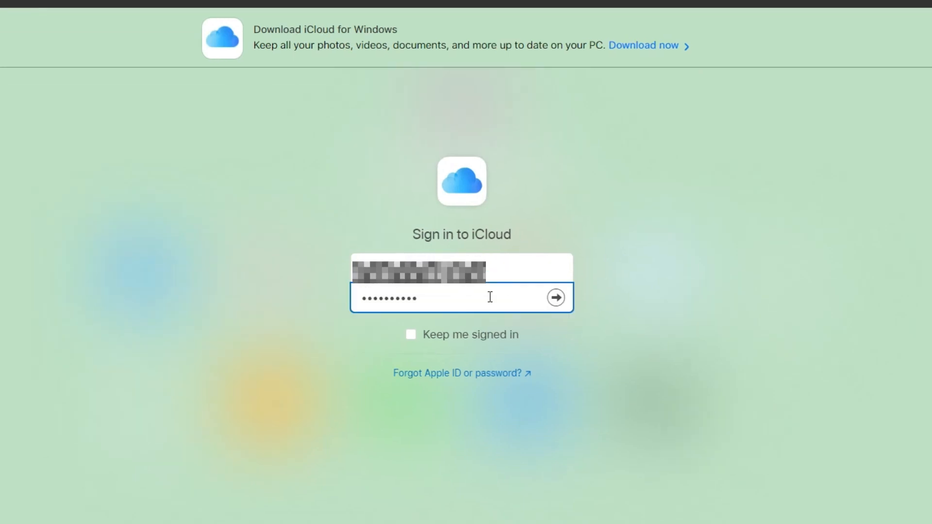
click(555, 297)
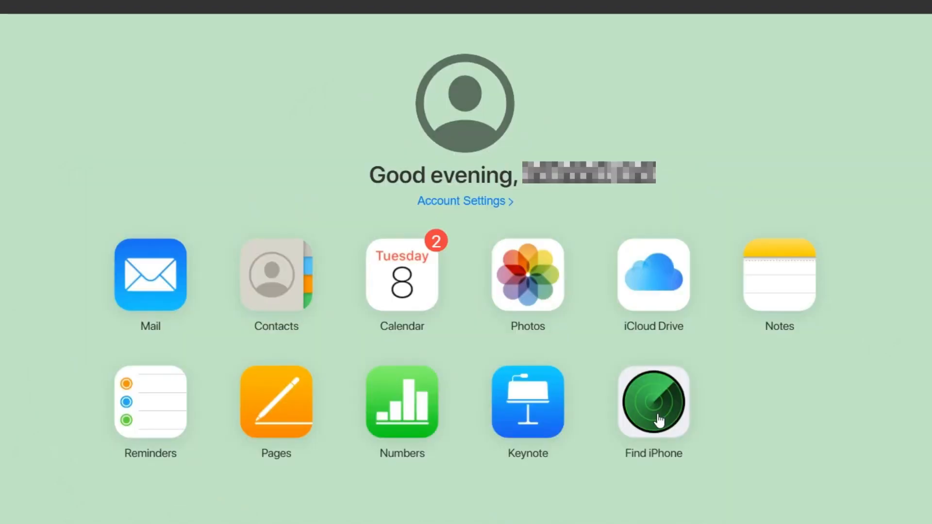
In Find iPhone, select the older gold iPhone and start Erase iPhone
click(652, 401)
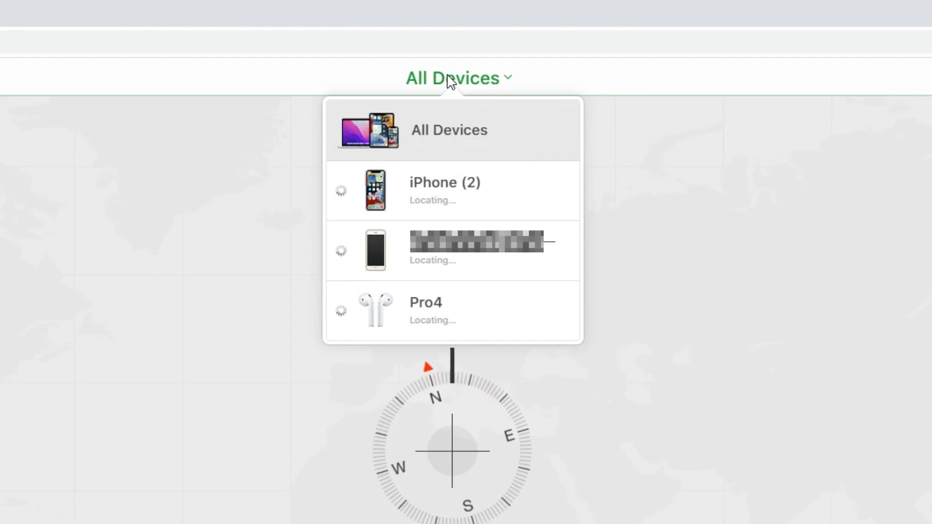
click(451, 250)
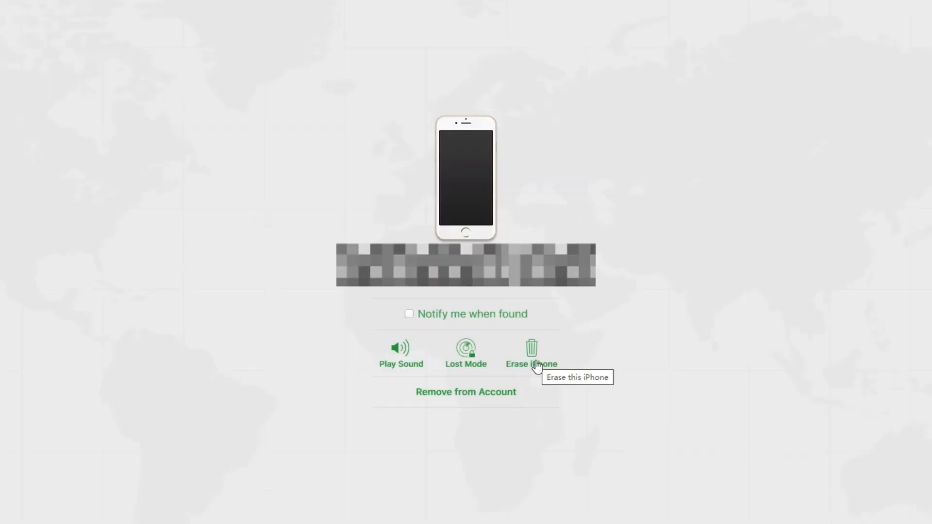
click(530, 353)
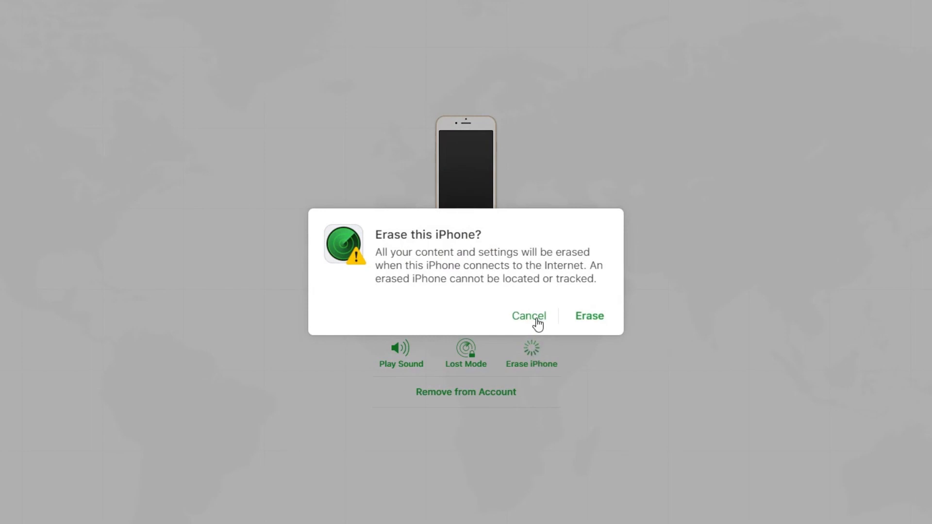
mouse_move(602, 321)
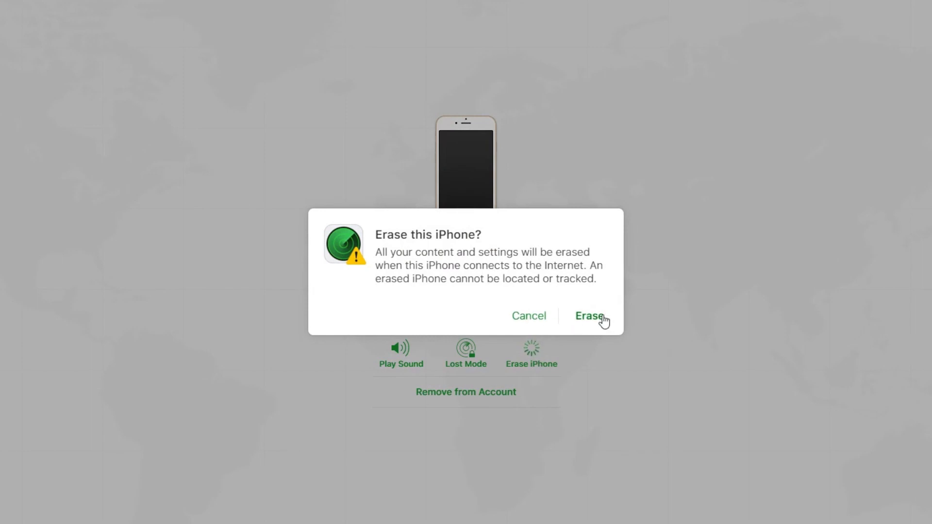